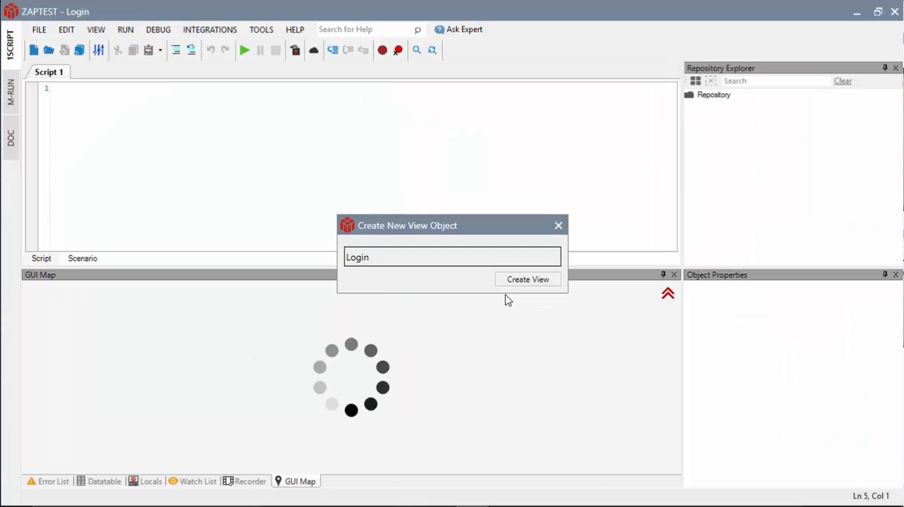
# - Create the Login view object from the scanned login mockup
pyautogui.click(528, 279)
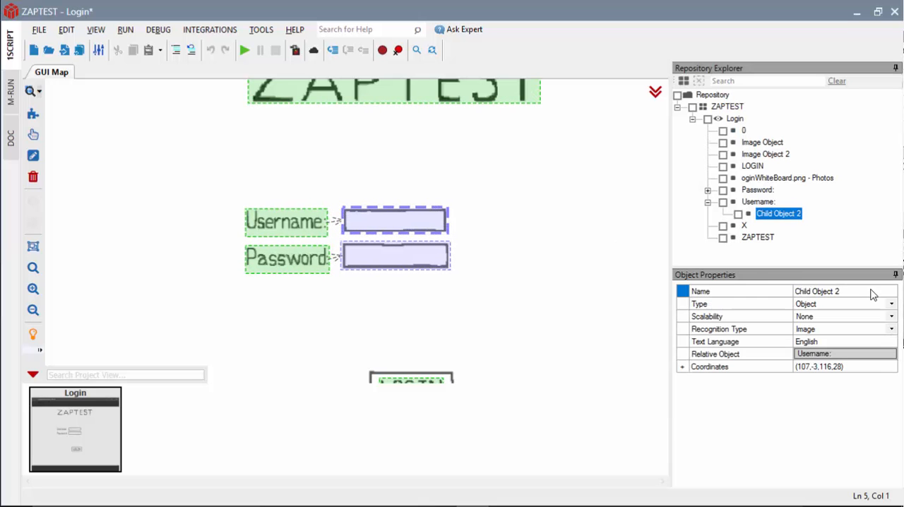
# - Rename the two input fields to Username Textbox and Password Textbox, updating the script
pyautogui.doubleClick(816, 291)
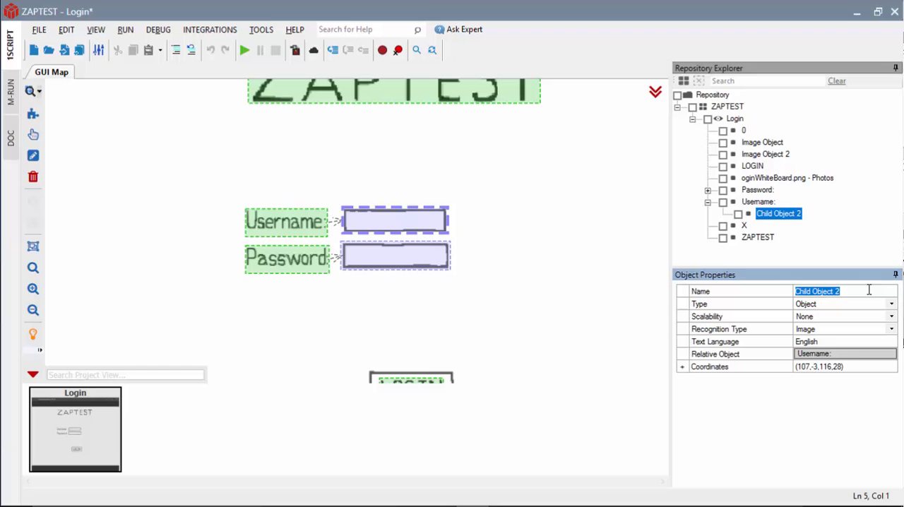
pyautogui.write('Username Text')
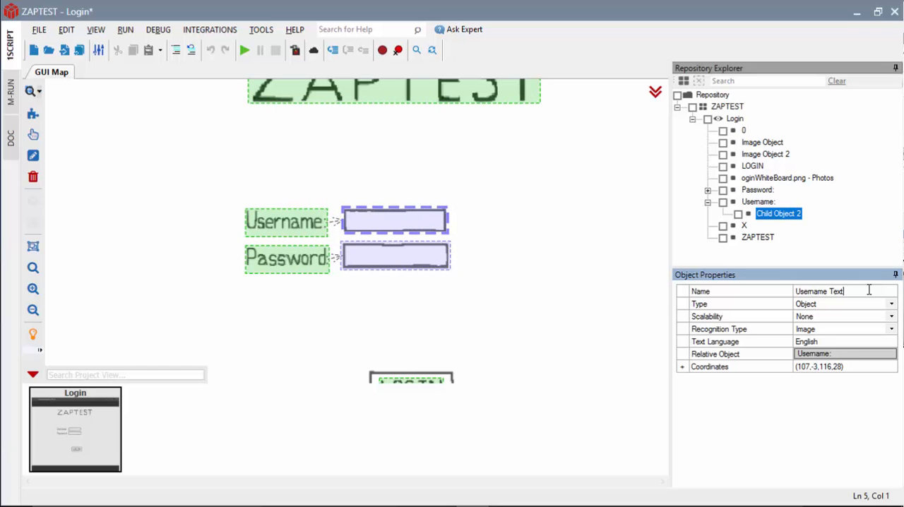
pyautogui.press('Return')
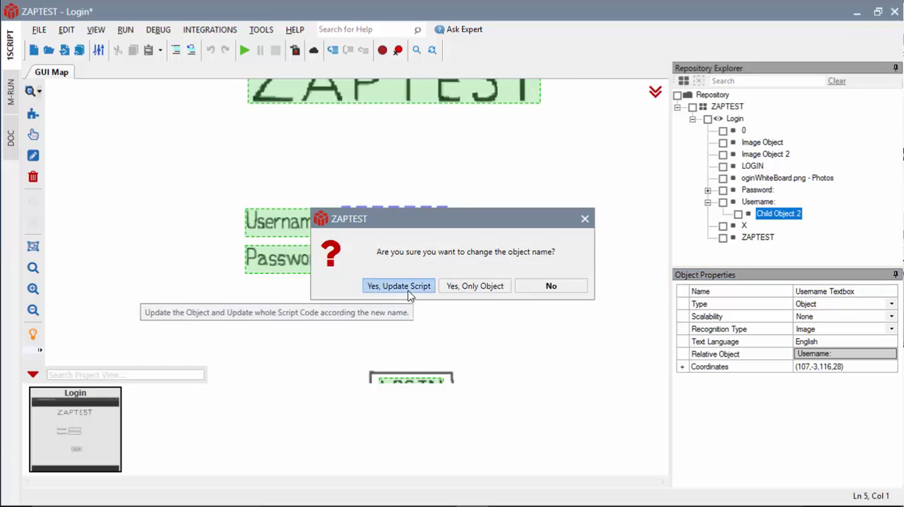
pyautogui.click(398, 285)
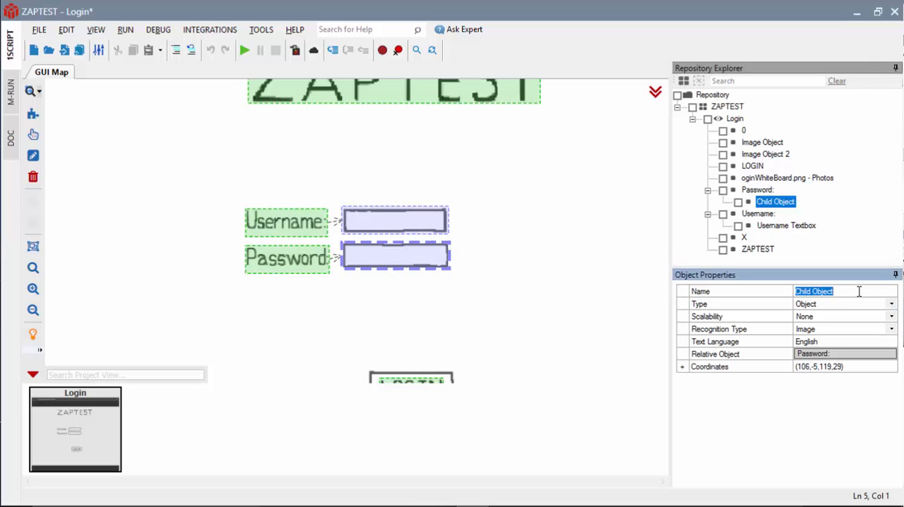
pyautogui.write('Password Textbox')
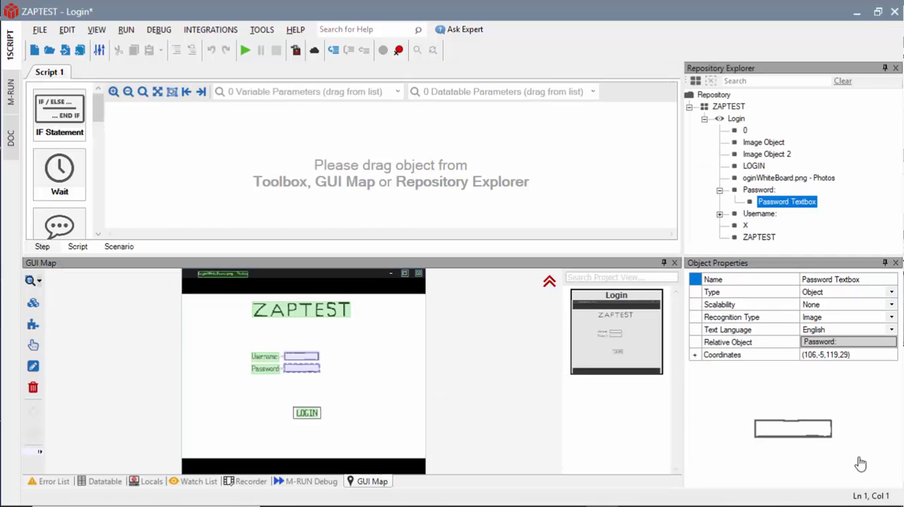
pyautogui.moveTo(296, 304)
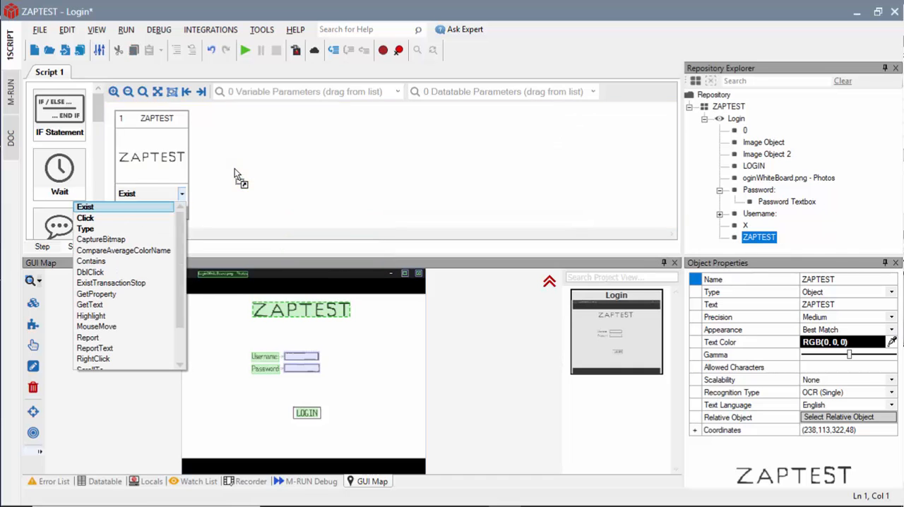
# - Set the ZAPTEST step to Exist, enter the password value, and pick the LOGIN object
pyautogui.click(300, 360)
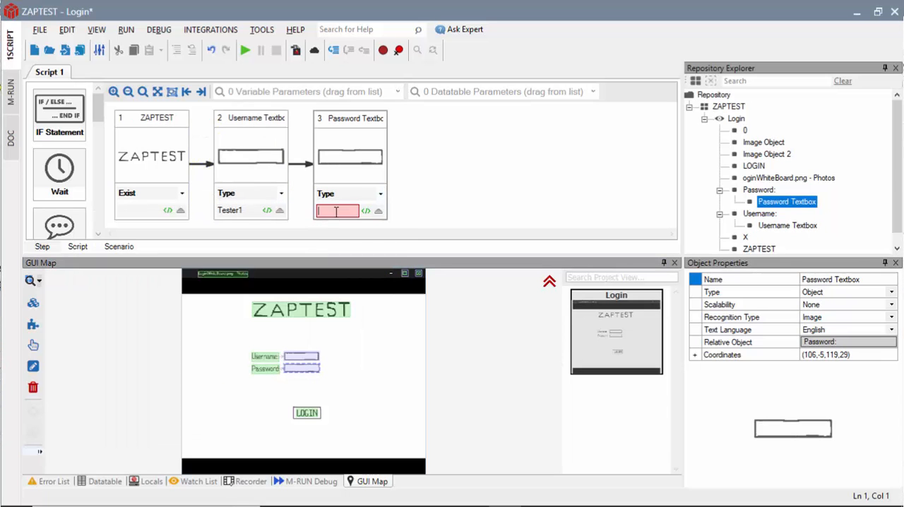
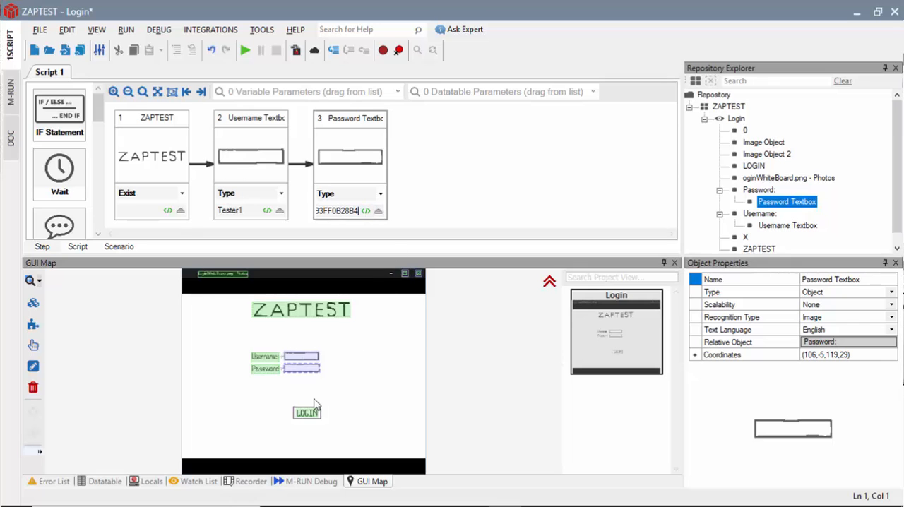
pyautogui.click(754, 165)
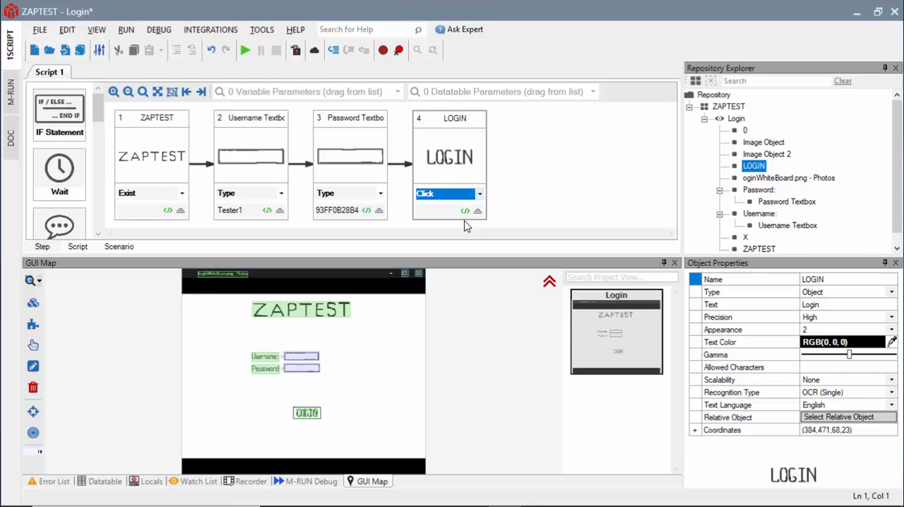
# - Set the LOGIN step's action to Click
pyautogui.click(77, 246)
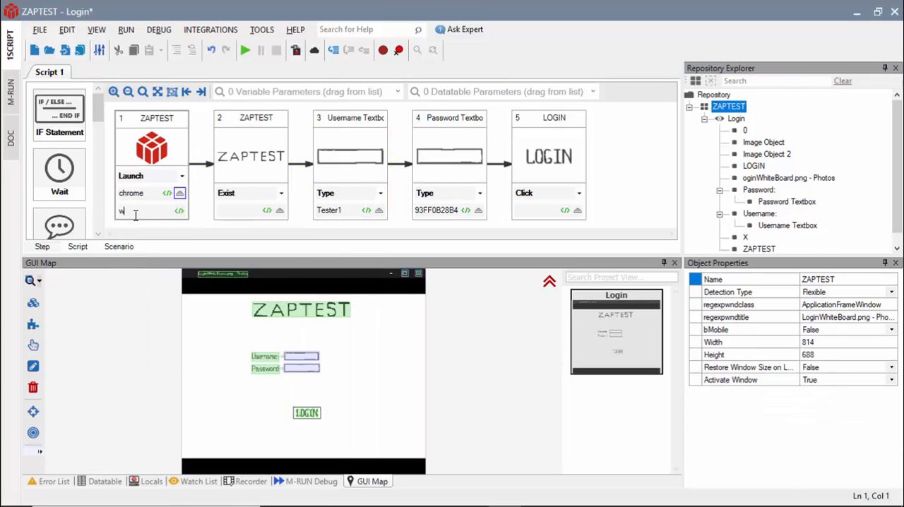
# - Enter the forum page address com/forum/index as the Chrome launch parameter
pyautogui.write('com/forum/index')
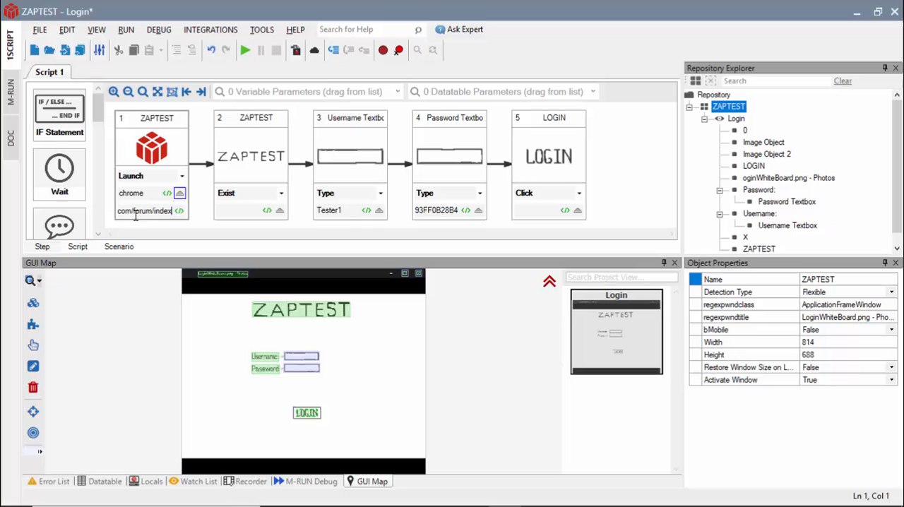
pyautogui.click(246, 49)
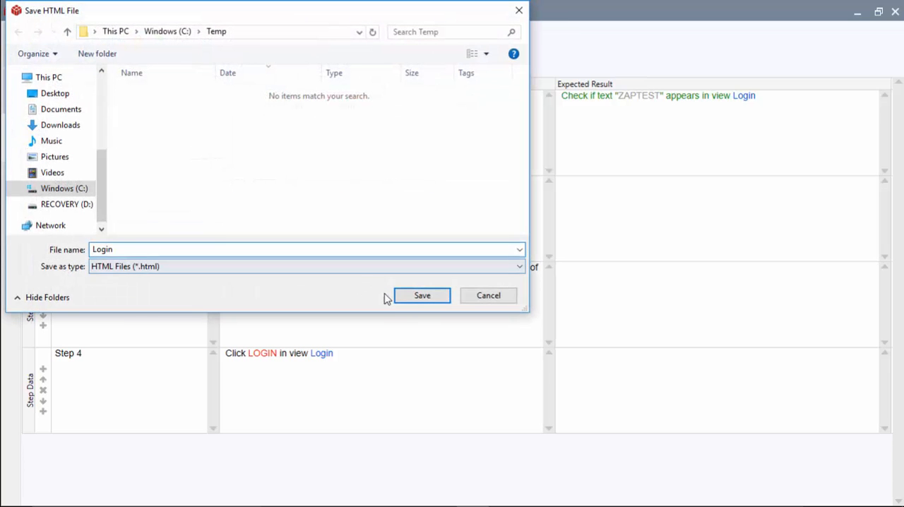
# - Save the step documentation as an HTML file named Login in C:\Temp
pyautogui.click(420, 296)
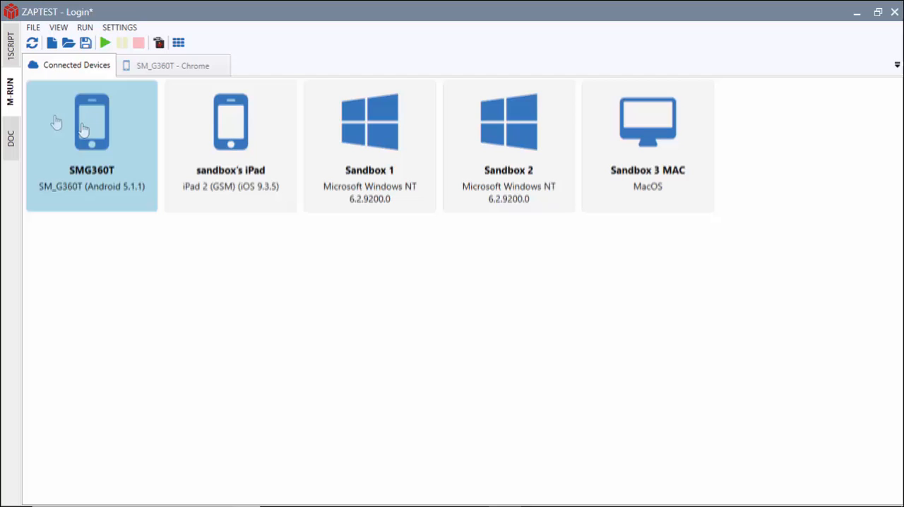
# - Open a session on the Android phone and add further connected devices to the run
pyautogui.click(230, 121)
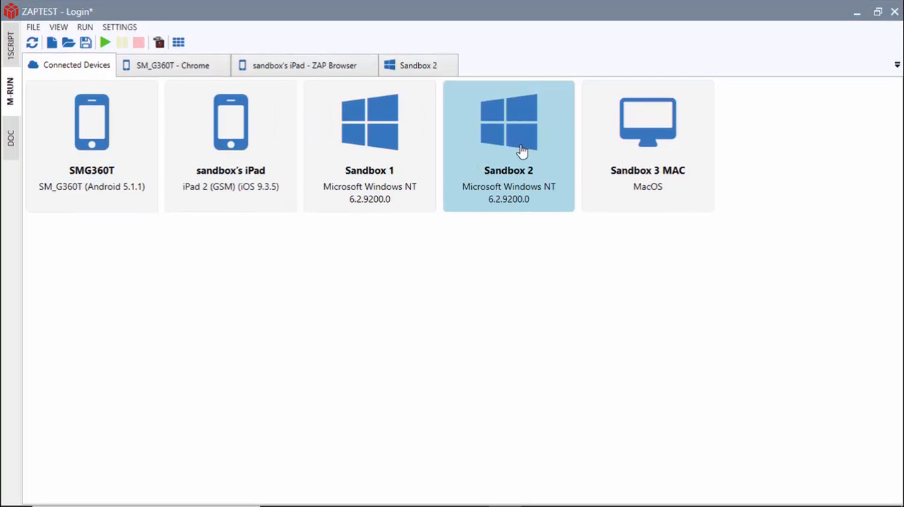
pyautogui.click(647, 134)
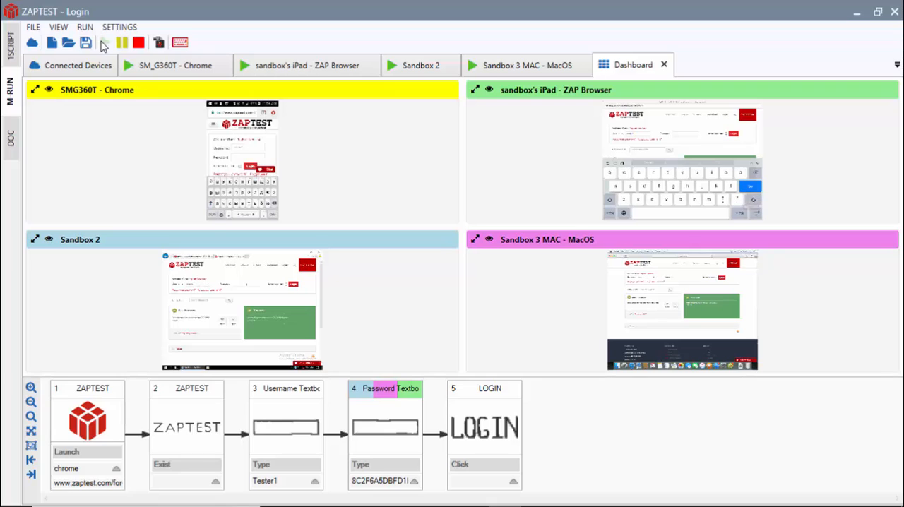
# - Open the Login run report after the multi-device run completes
pyautogui.click(483, 387)
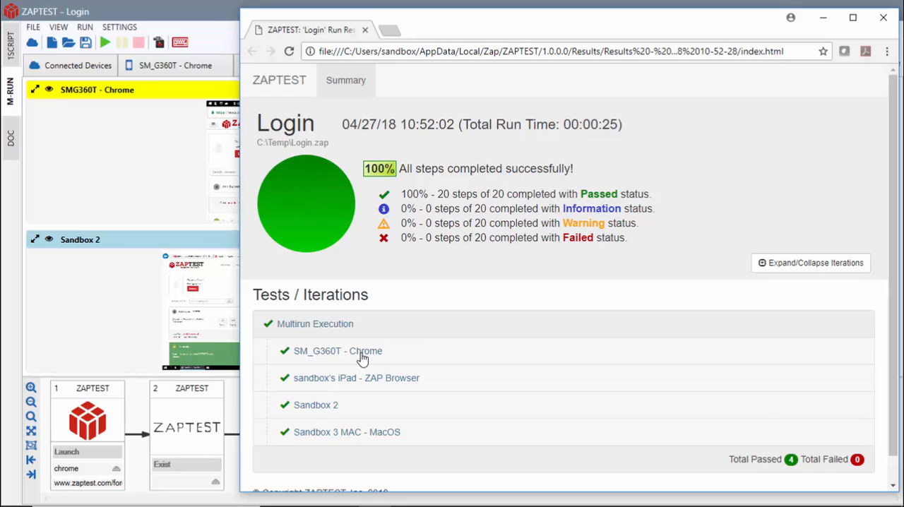
# - Show the SM_G360T Chrome step details and expand all rows of the step table
pyautogui.click(337, 350)
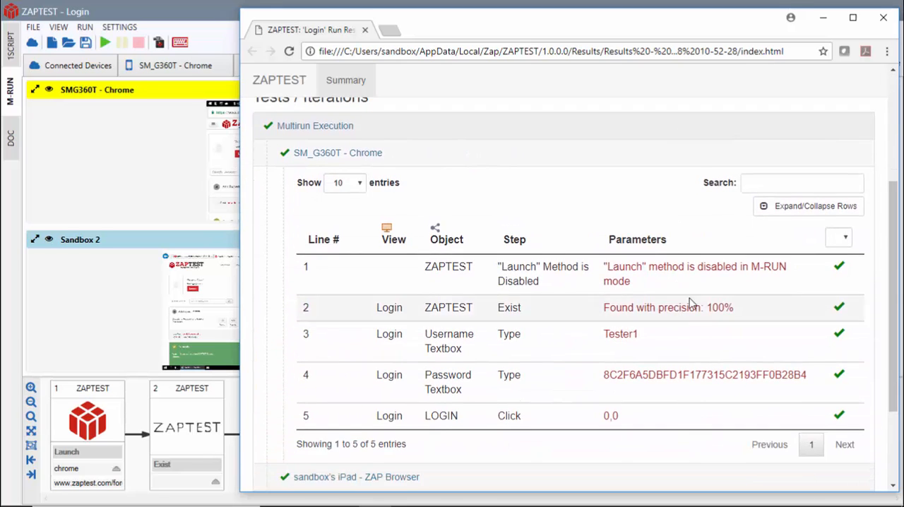
pyautogui.click(807, 206)
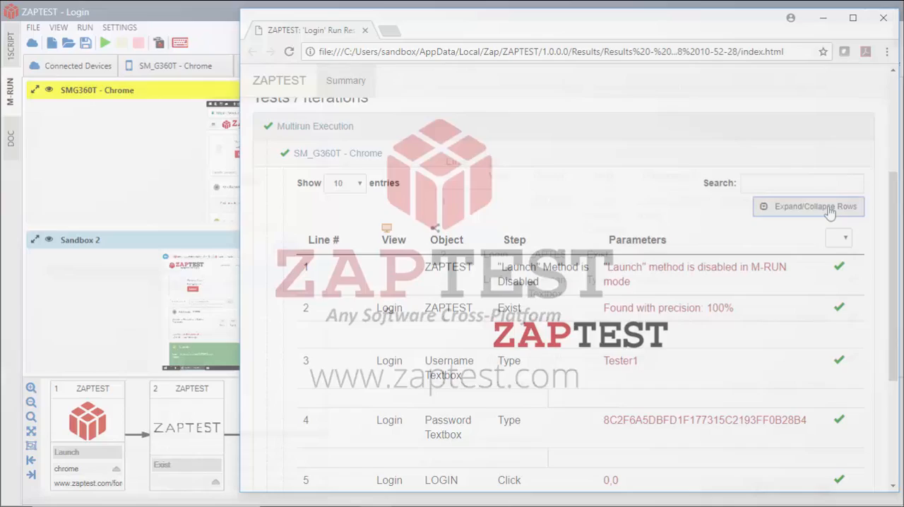